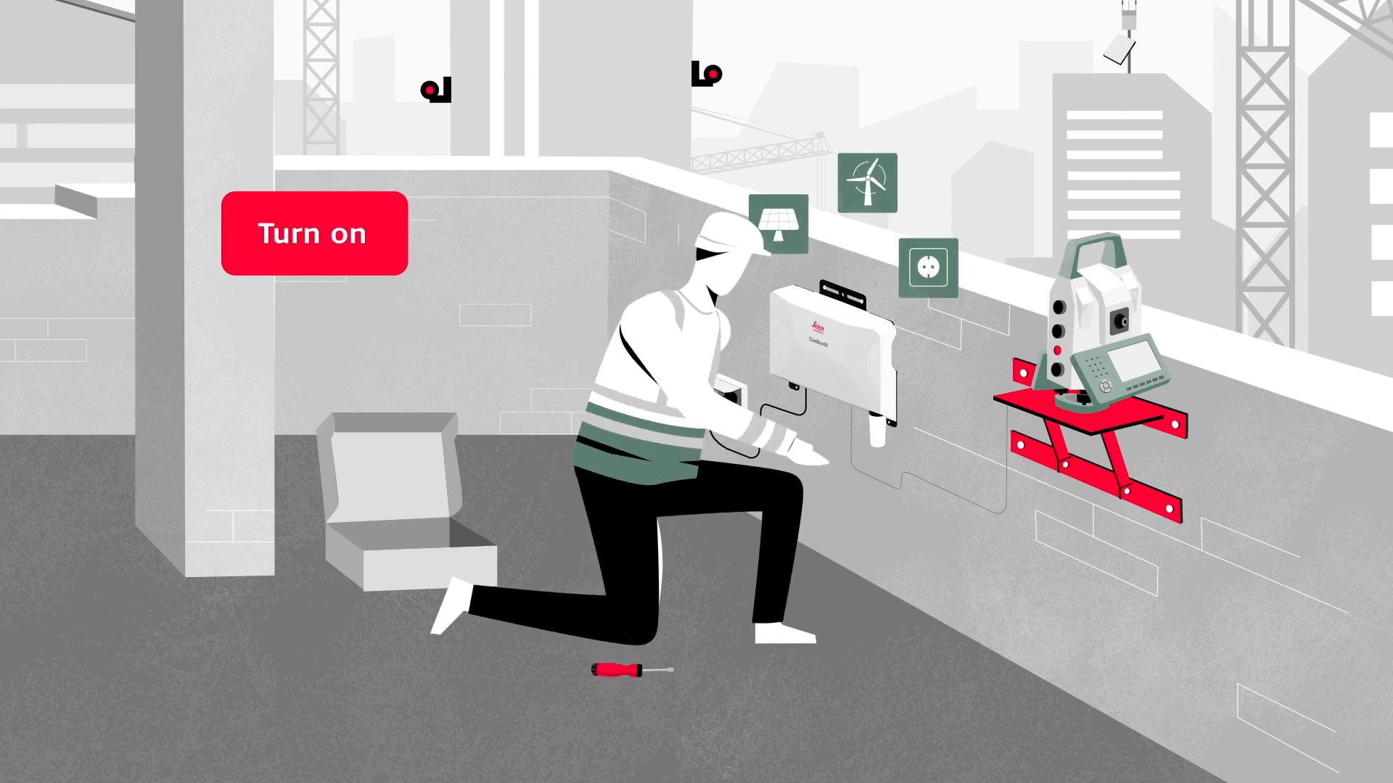
# Step: Resume playback so the explainer shows the powered-on monitoring box linked to the office computer
pyautogui.click(314, 235)
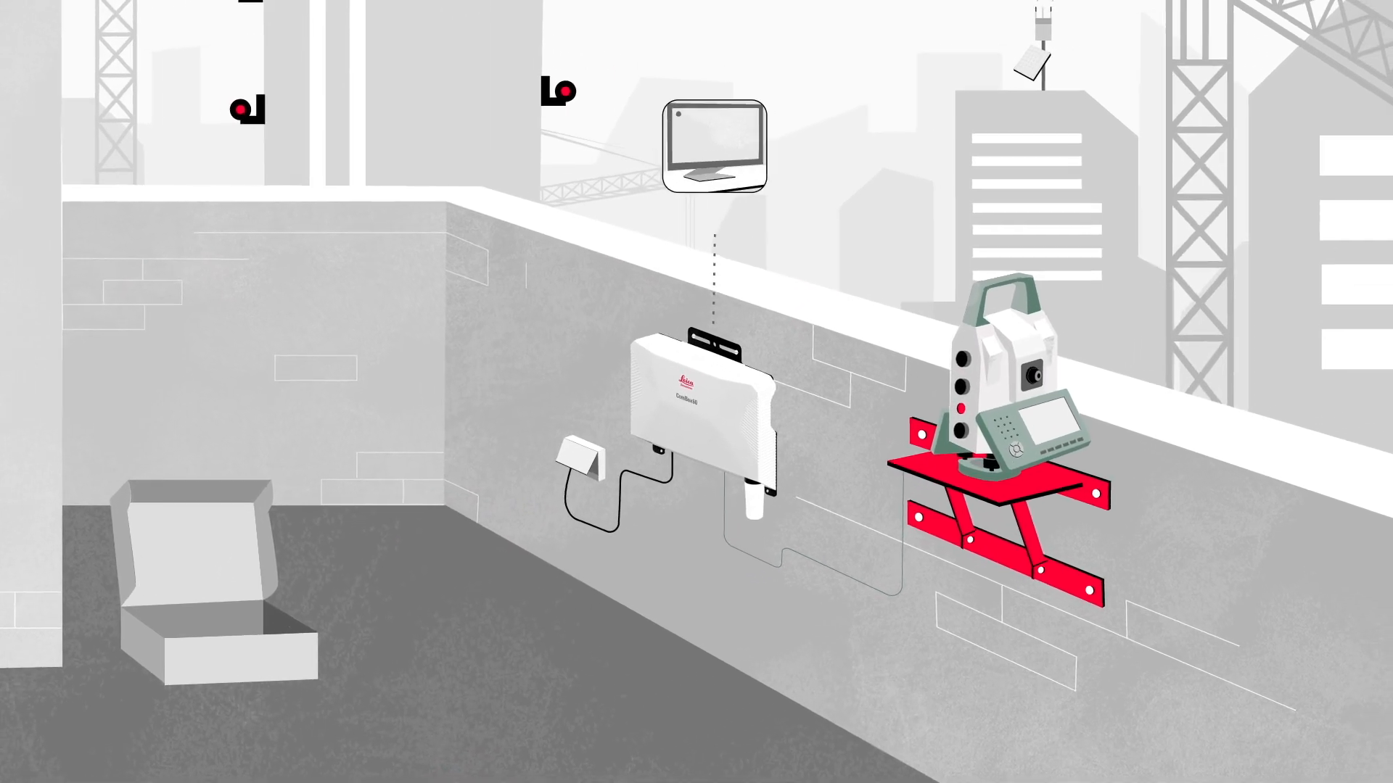